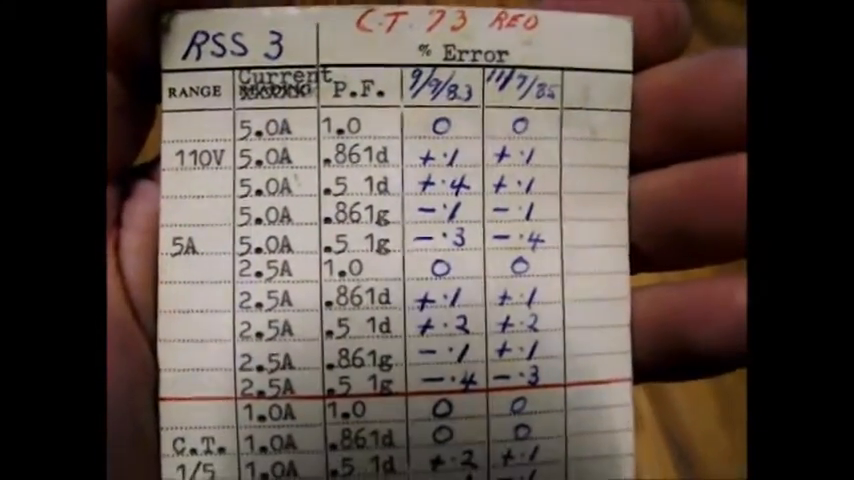
{"action": "scroll", "scroll_direction": "down", "scroll_amount": 3}
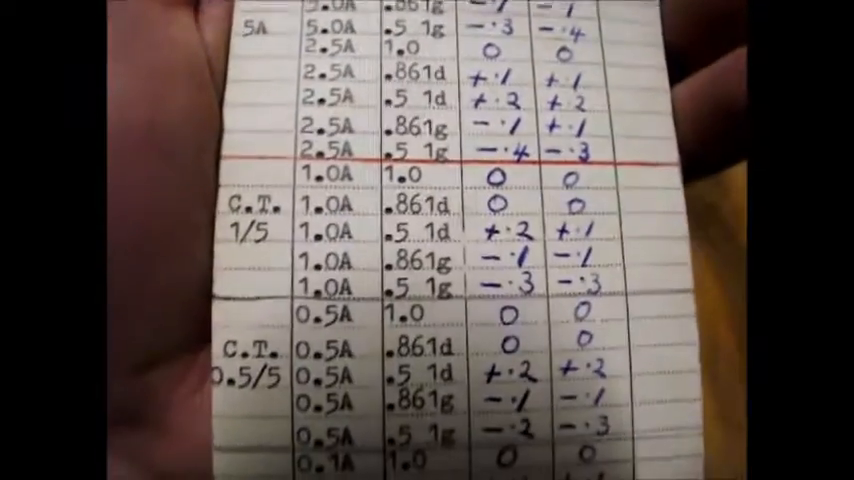